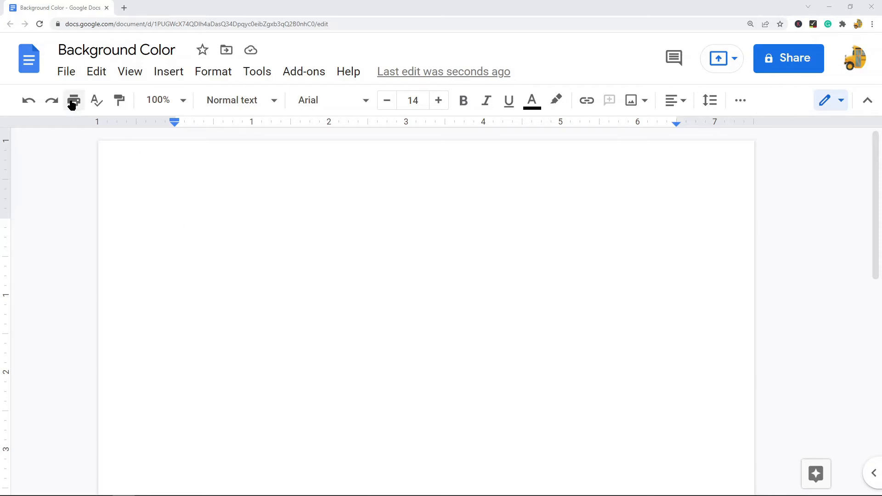
- Open the File menu of the 'Background Color' document
click(65, 72)
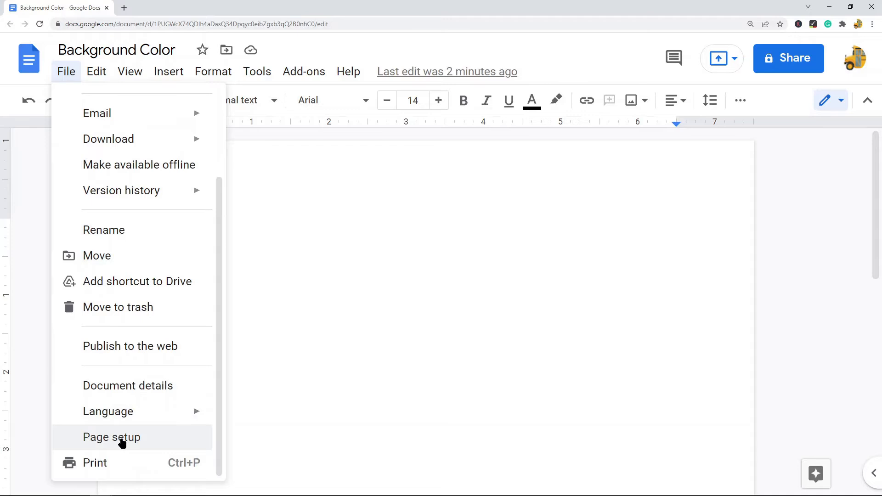
- Open Page setup and set Apply to Whole document
click(111, 437)
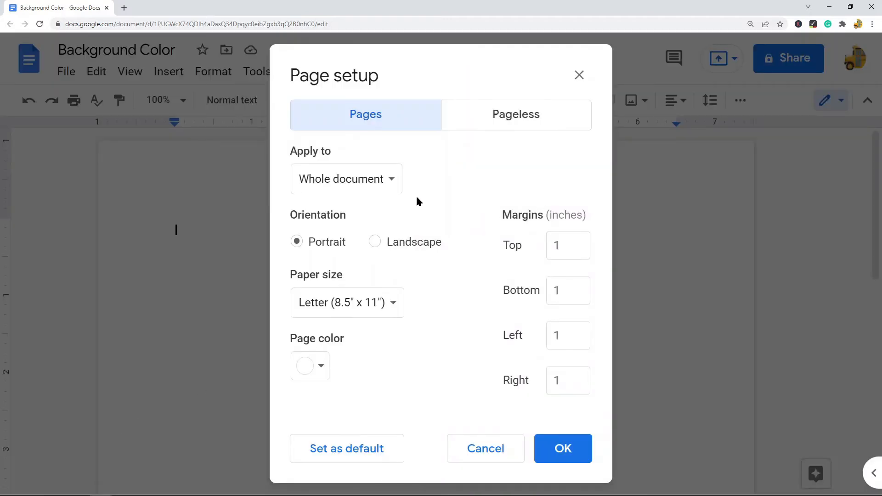
mouse_move(306, 157)
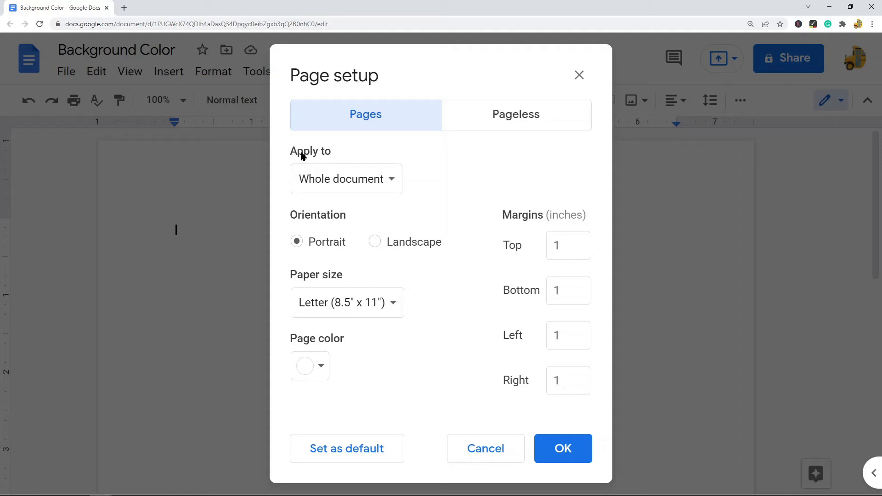
mouse_move(320, 153)
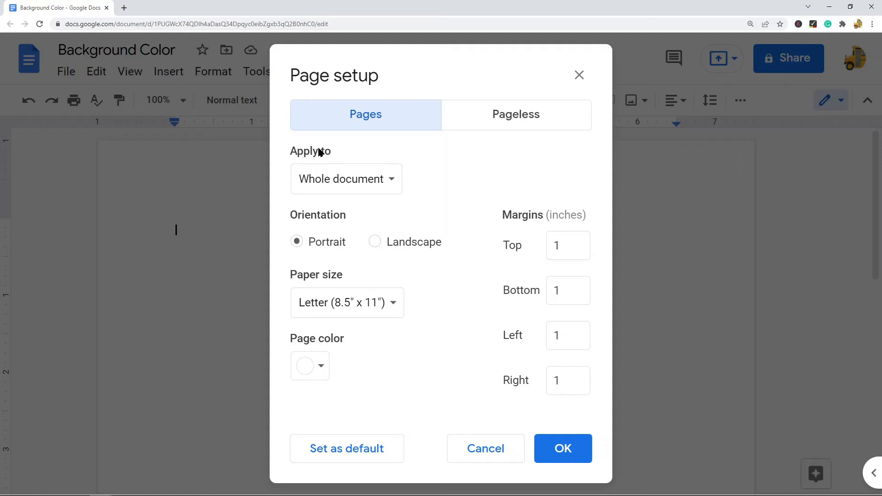
mouse_move(320, 159)
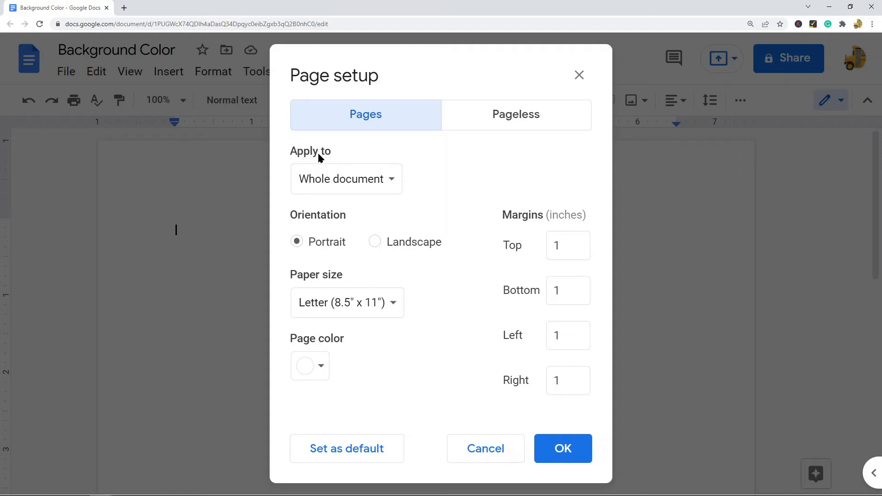
click(346, 178)
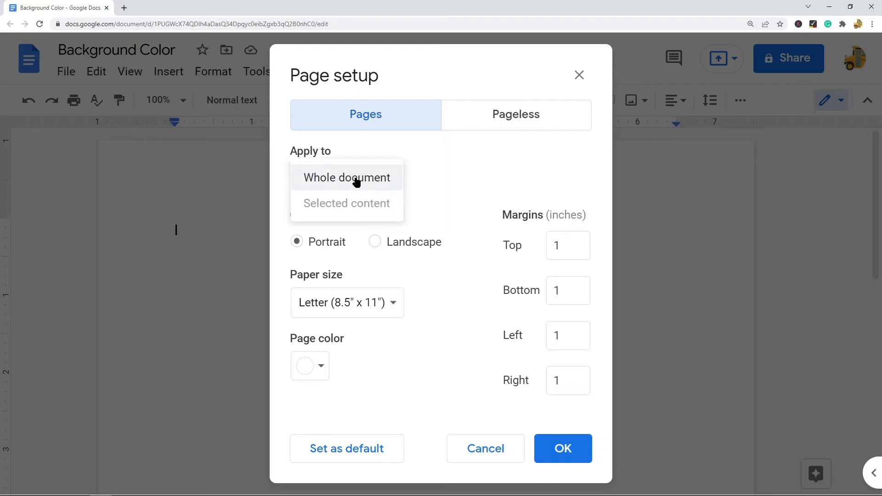
mouse_move(346, 203)
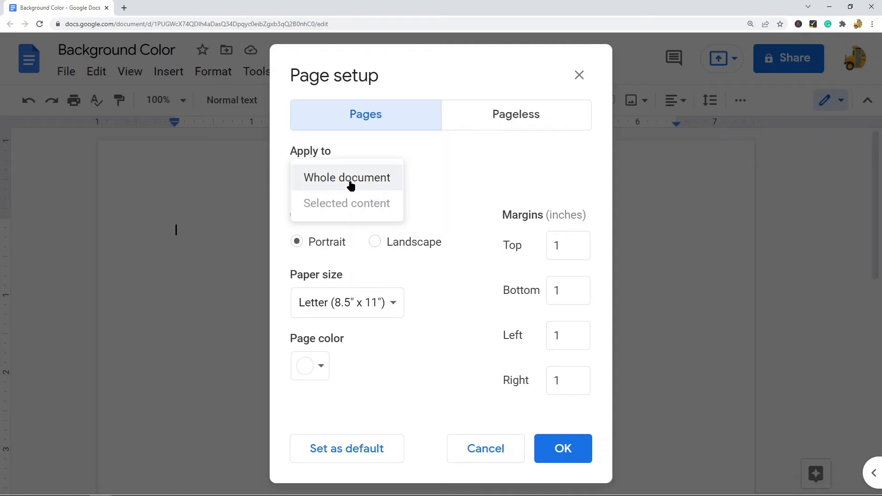
click(345, 177)
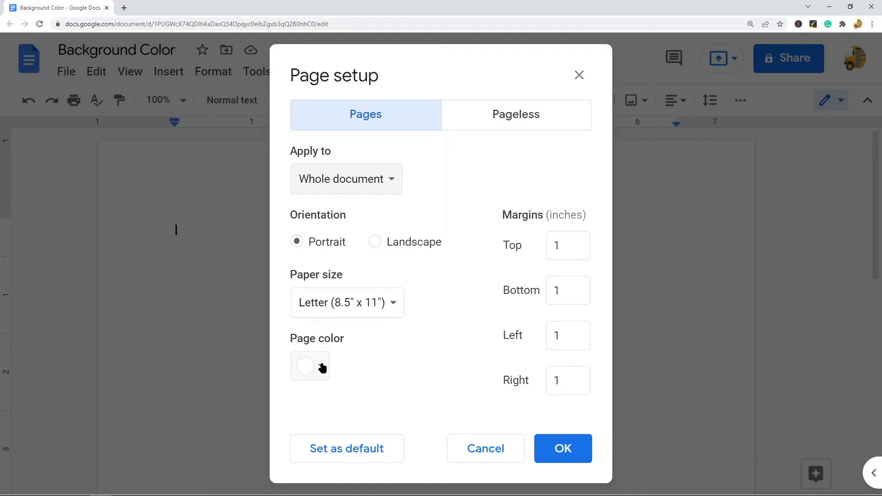
- Choose the purple page color #674ea7 and open the custom color editor
click(309, 365)
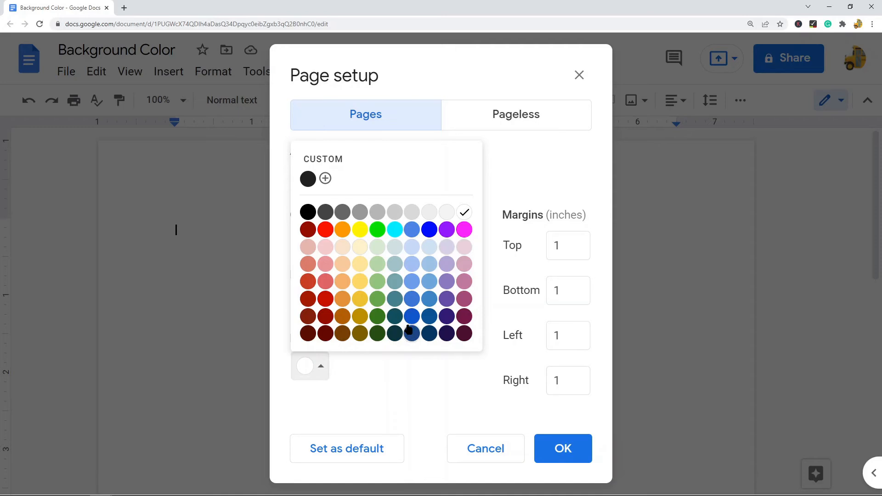
click(411, 246)
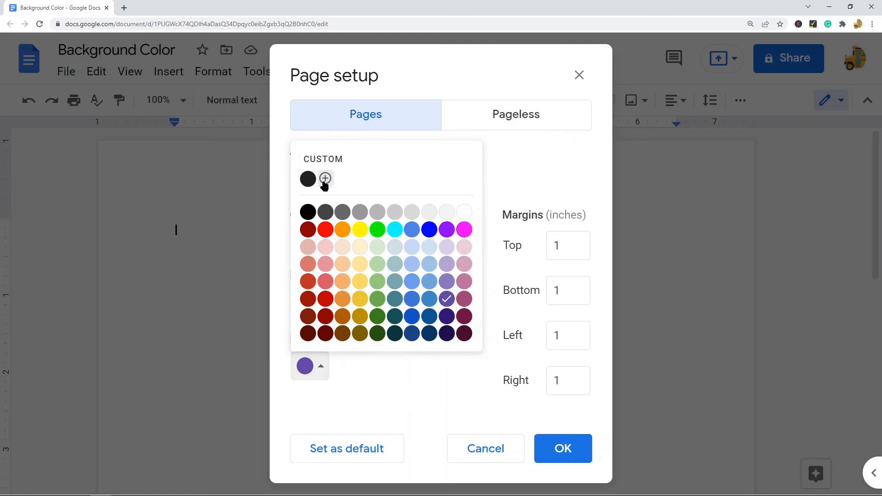
click(325, 178)
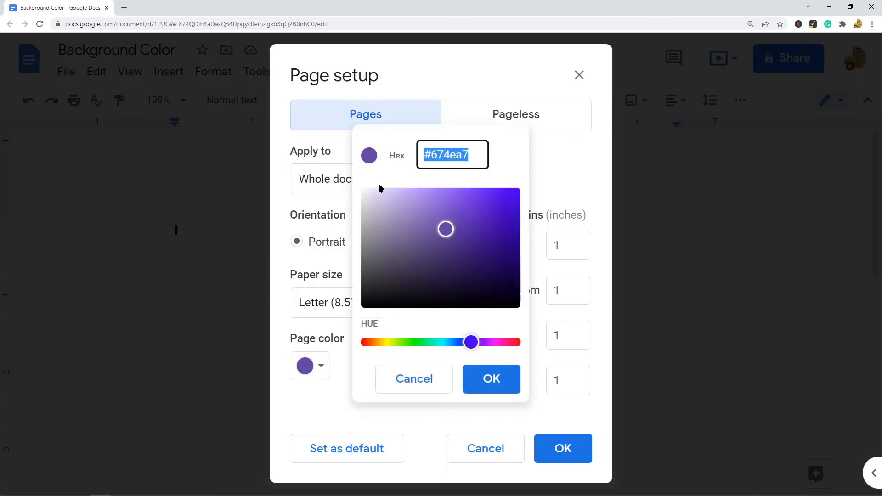
- Pick and confirm the lighter custom lavender #b19fe0 in the gradient
click(415, 194)
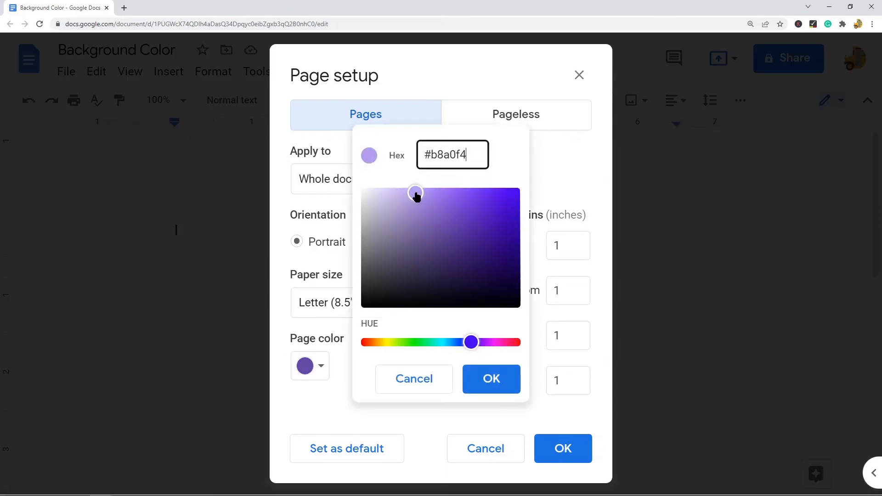
drag(415, 192, 401, 194)
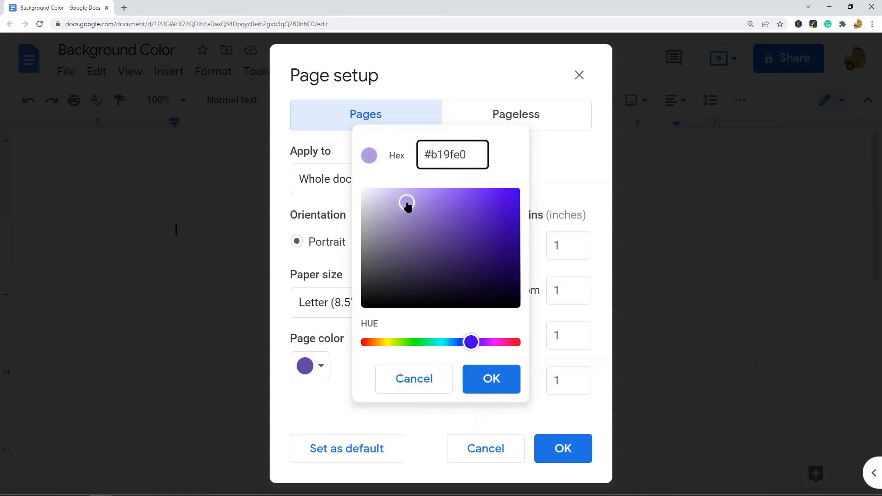
click(491, 378)
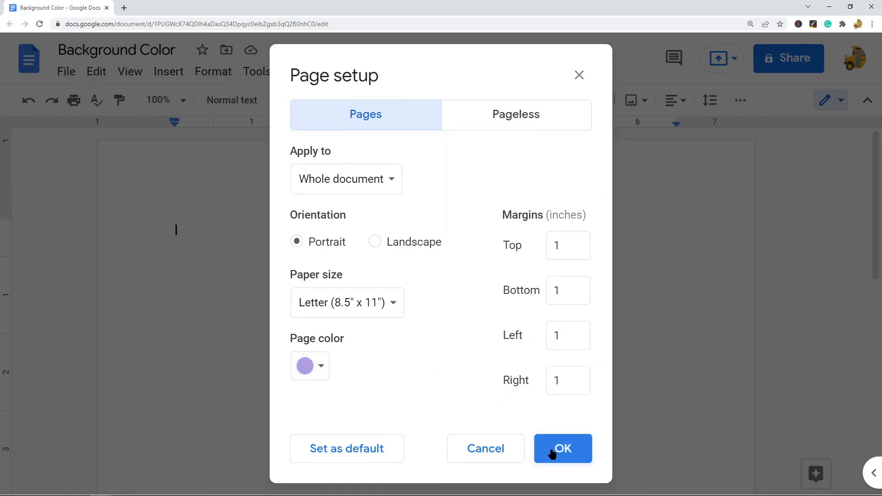
- Confirm Page setup so the lavender background fills the document
click(561, 448)
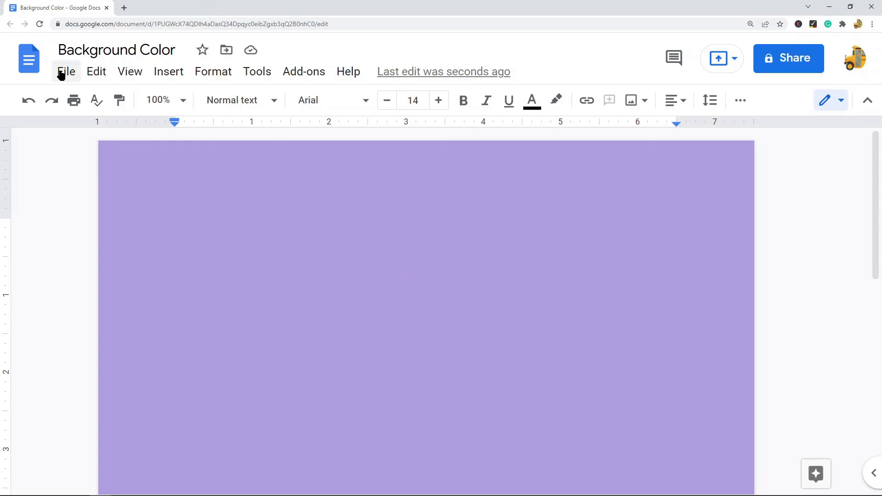
mouse_move(63, 90)
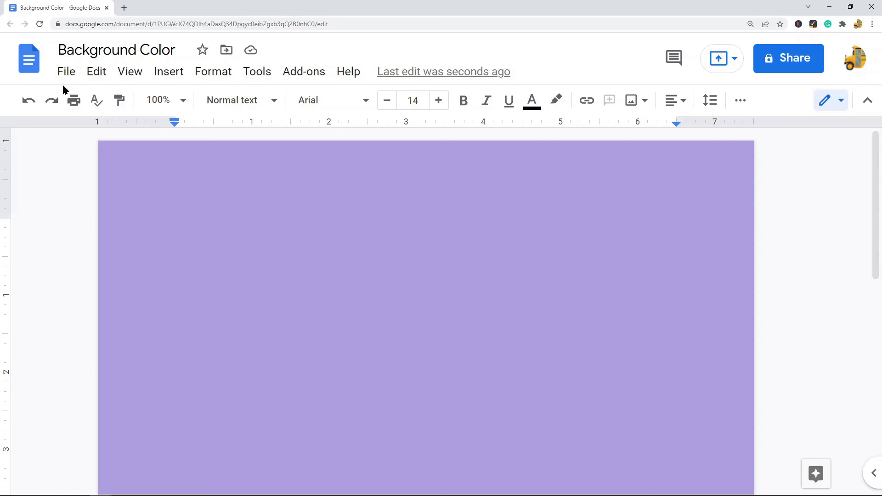
click(65, 72)
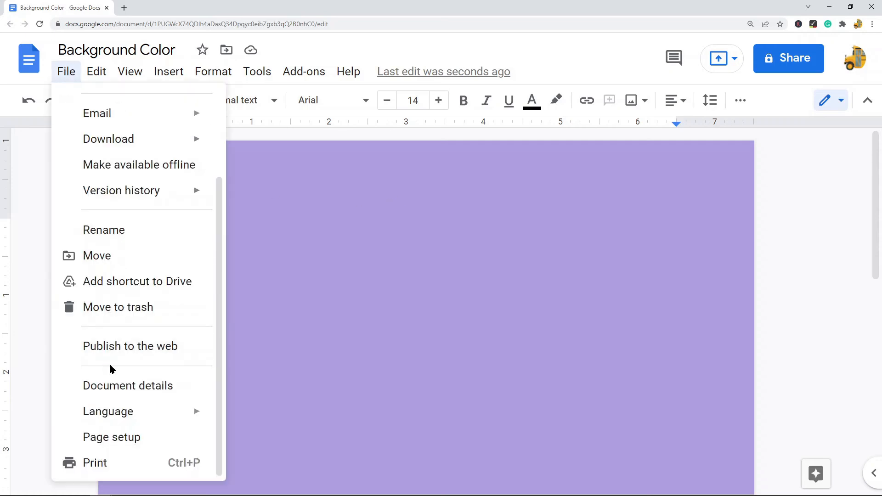
click(111, 437)
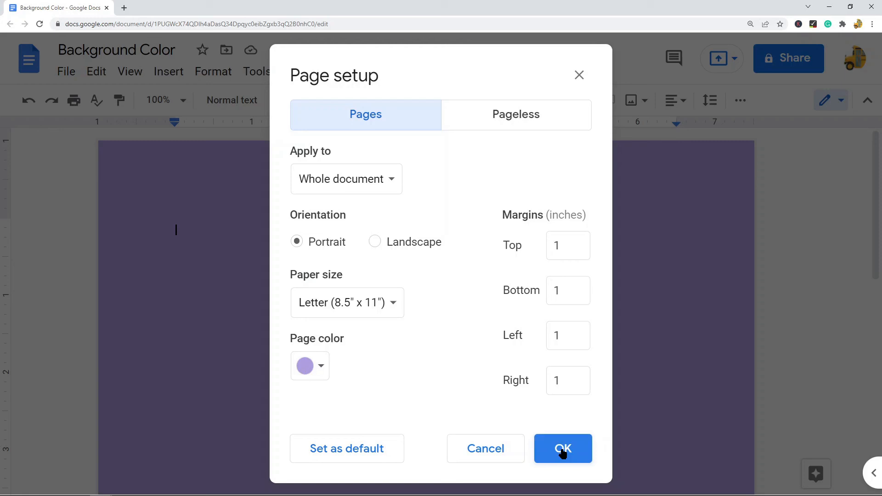
click(563, 448)
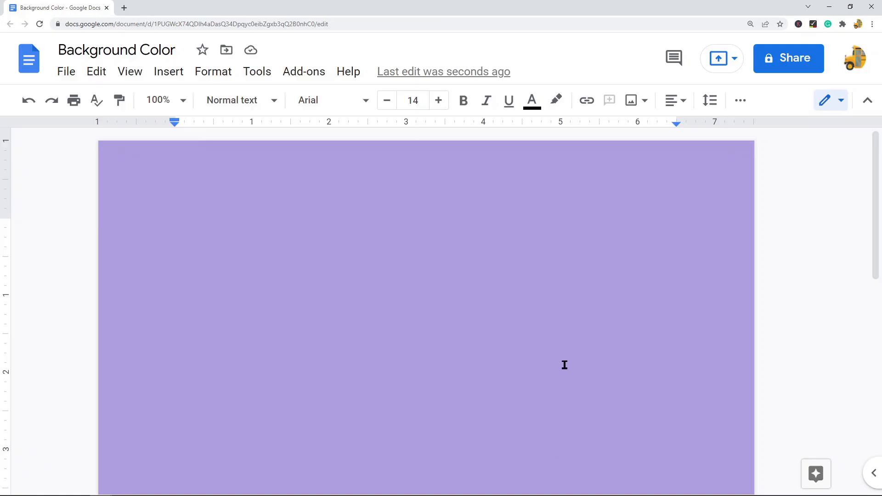
mouse_move(545, 372)
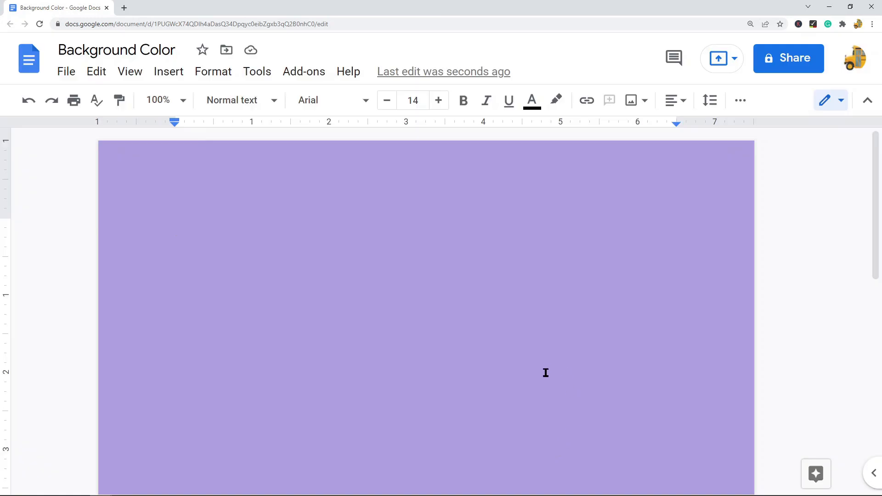